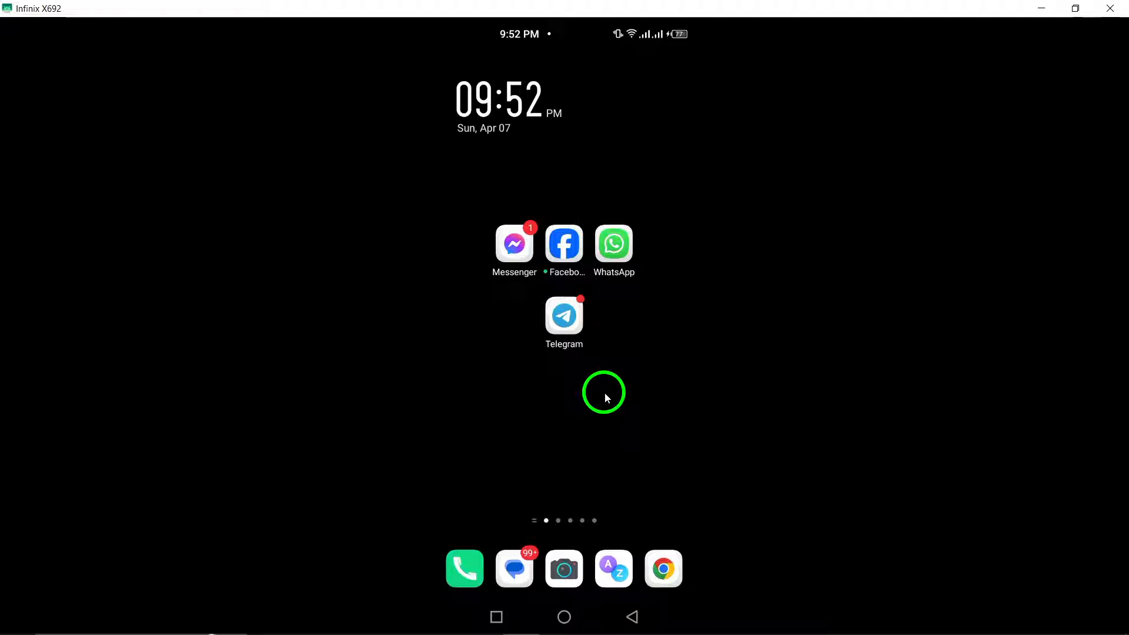
mouse_move(631, 380)
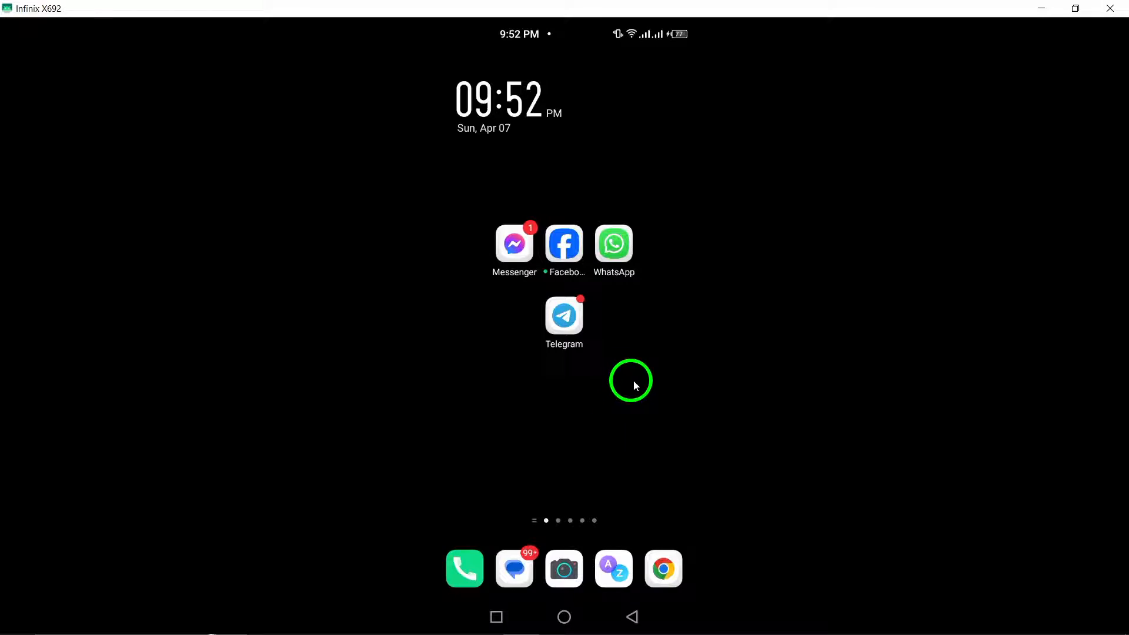
Launch WhatsApp from the home screen into the My New Number chat.
left_click(614, 244)
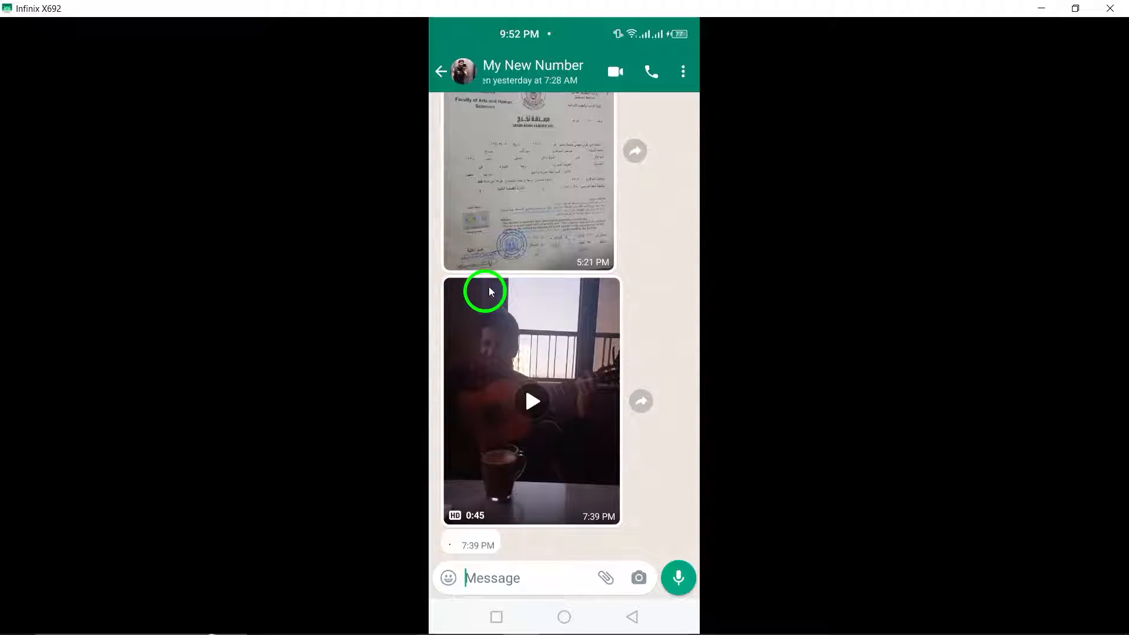
Show the contact info page for My New Number from the chat header.
left_click(514, 70)
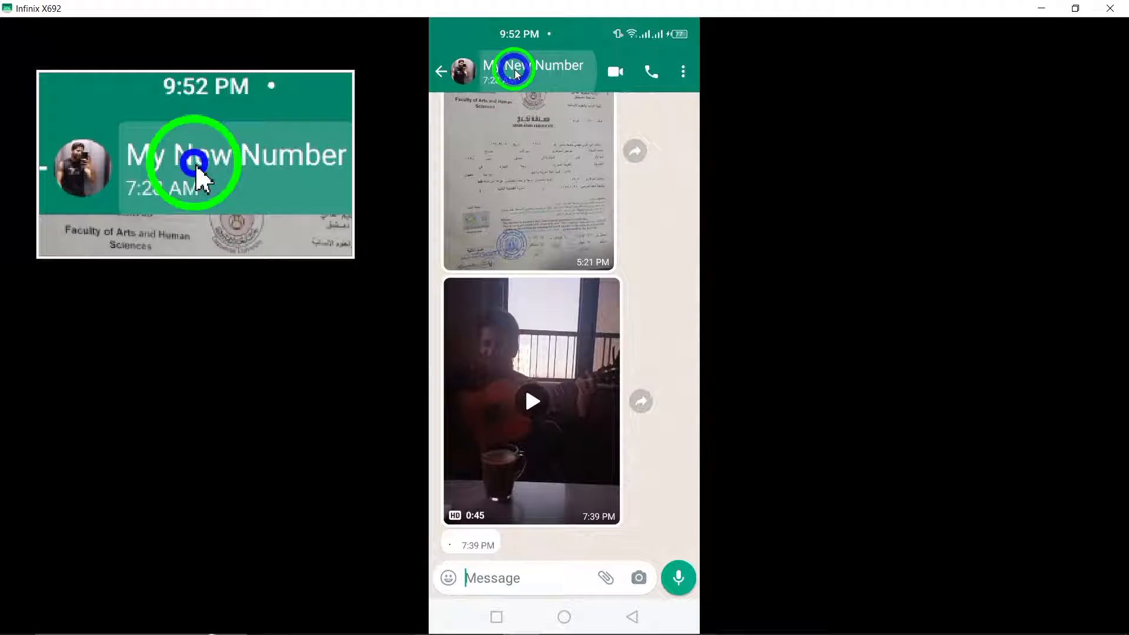
left_click(537, 65)
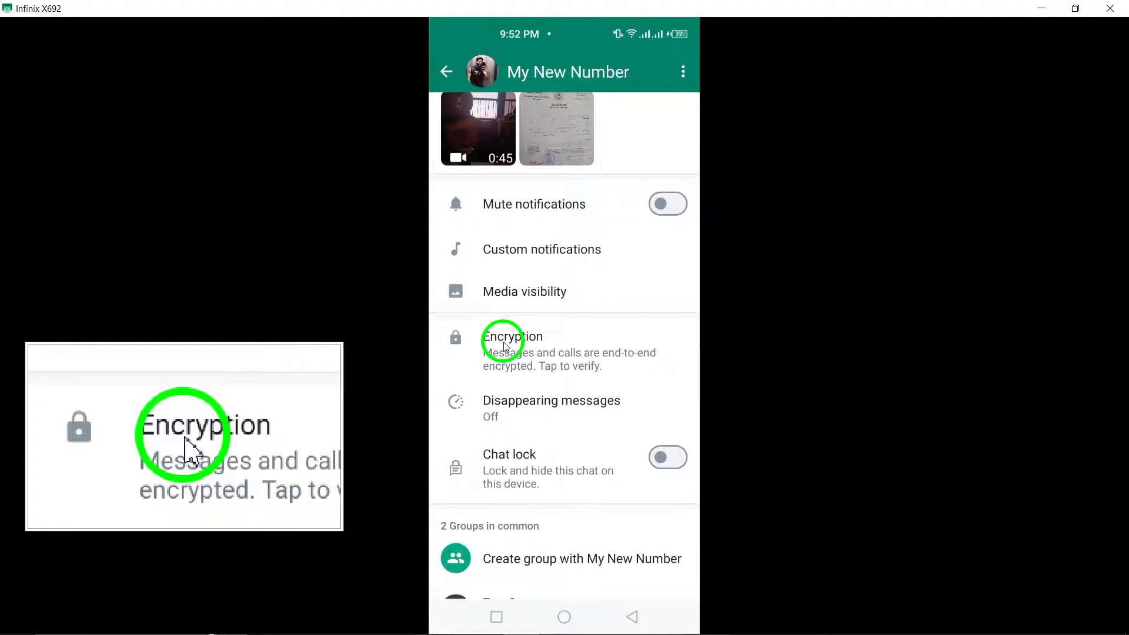
Go through Encryption to the Scan QR code page showing your verification QR code.
left_click(512, 336)
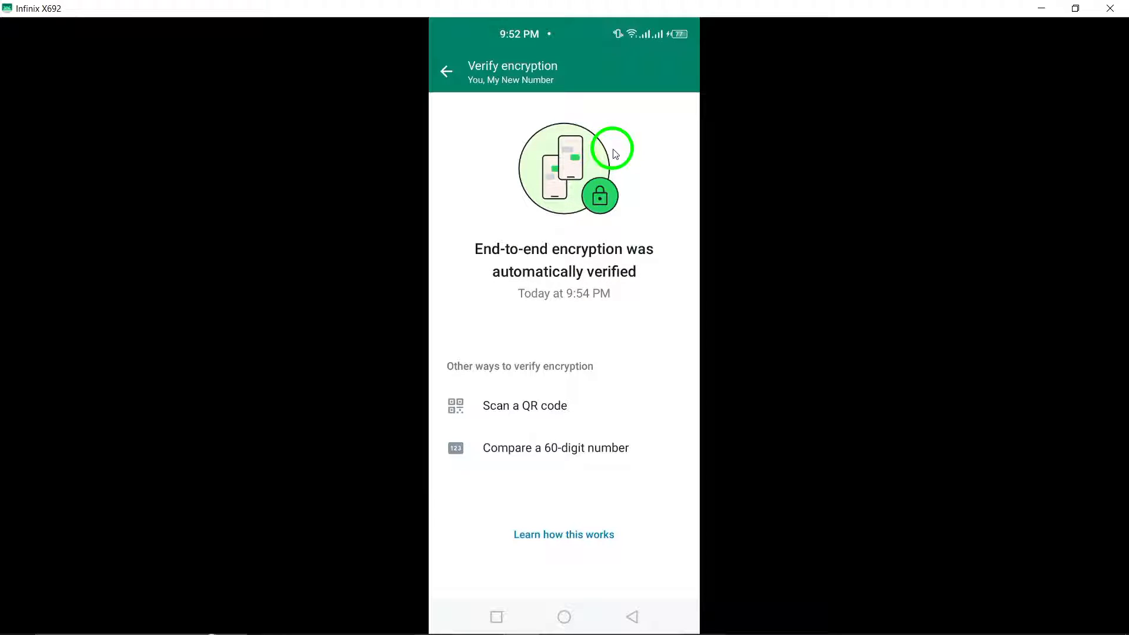
mouse_move(483, 424)
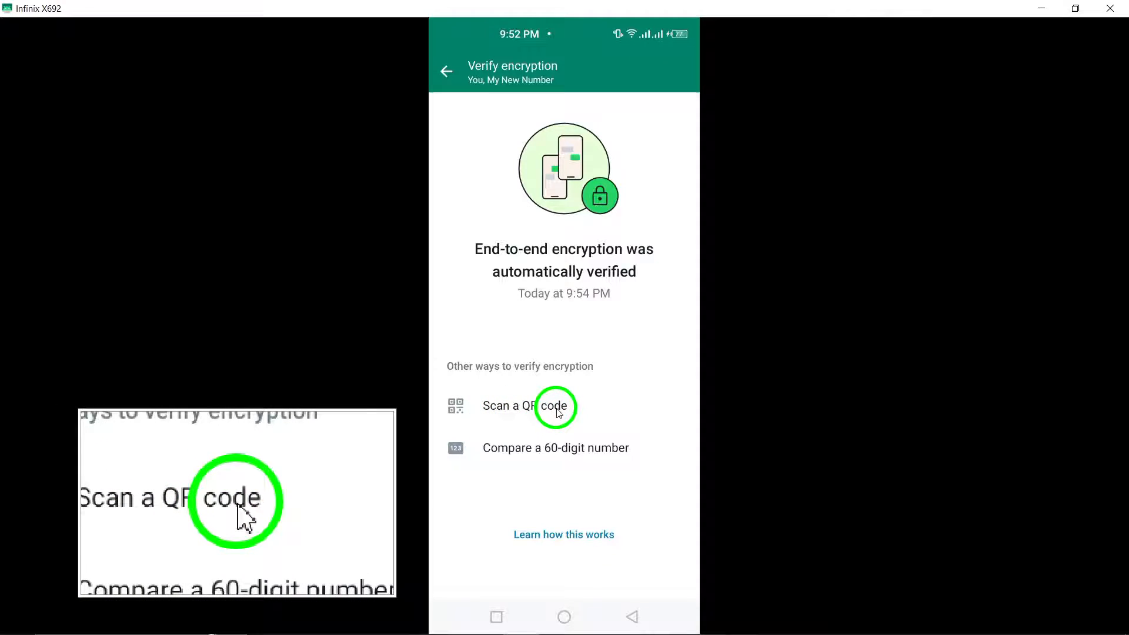
left_click(525, 405)
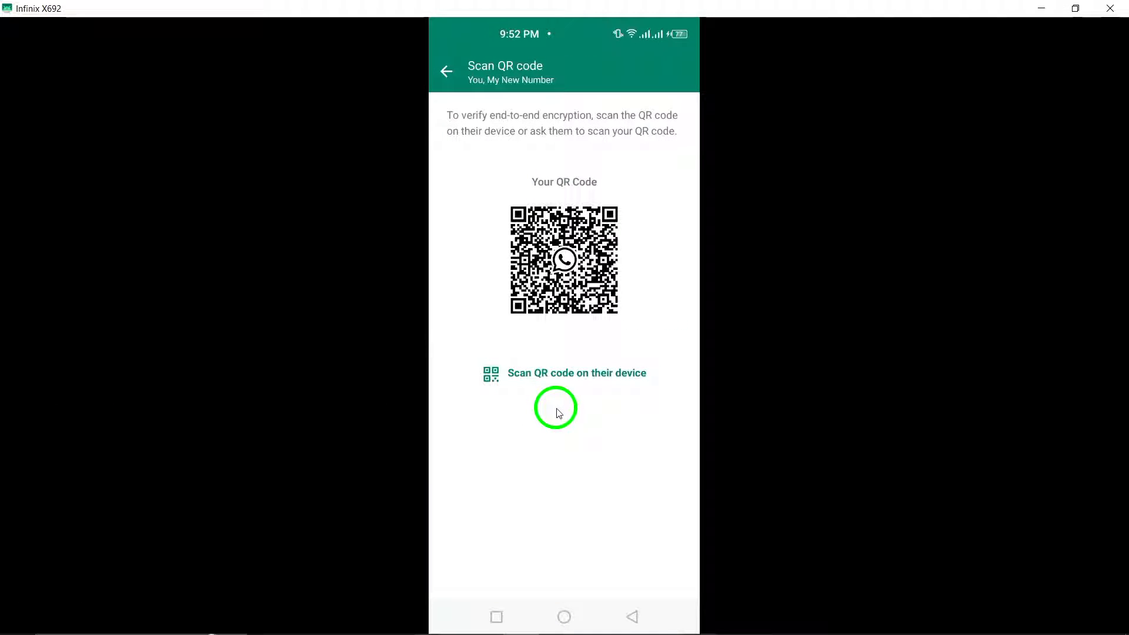